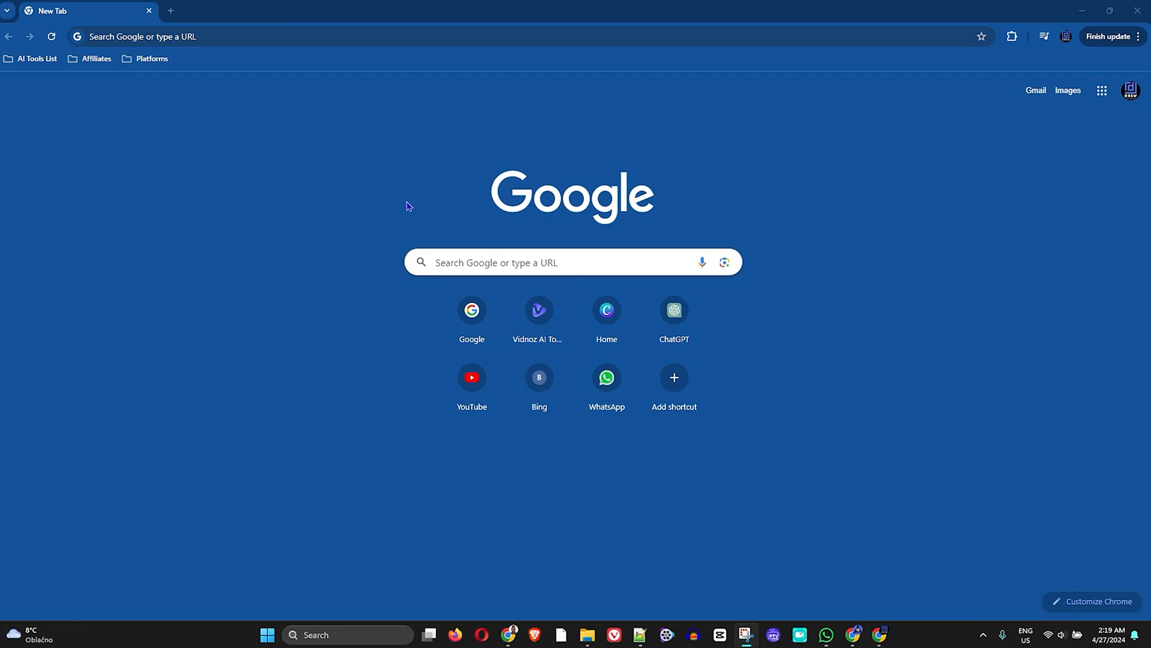
mouse_move(1016, 131)
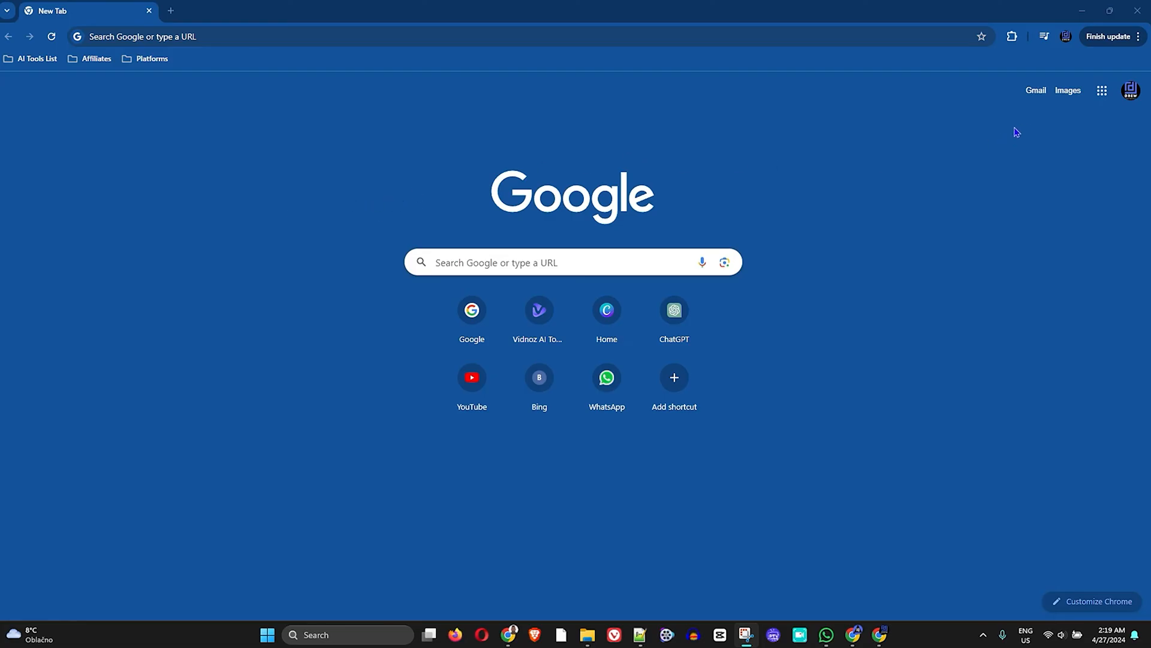
mouse_move(203, 89)
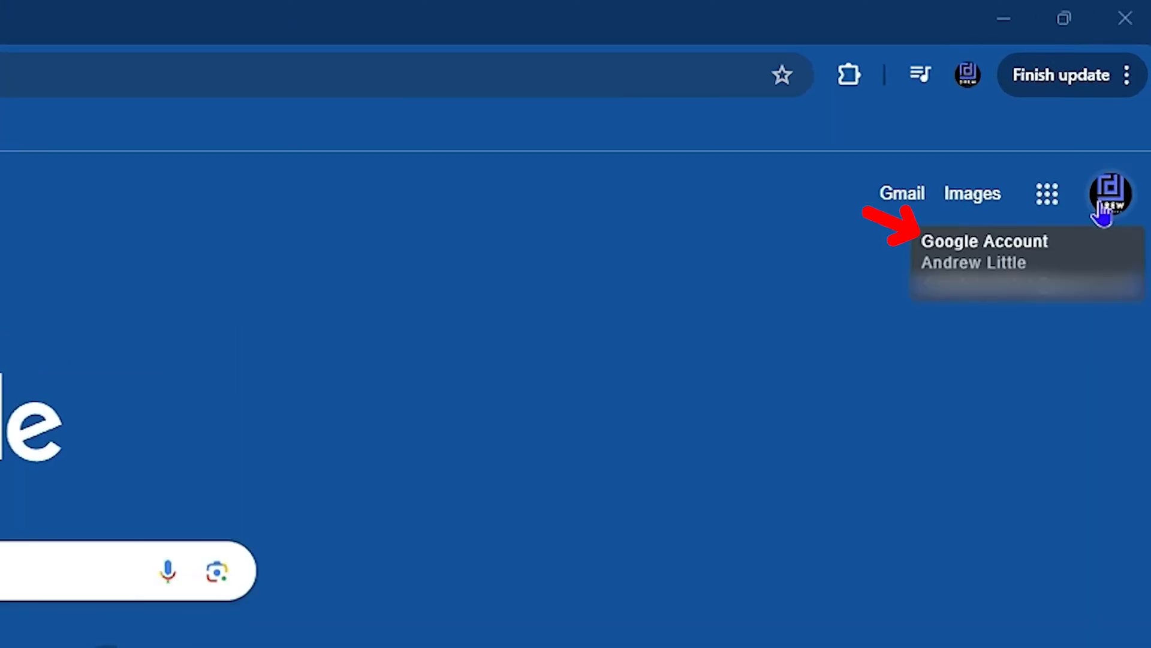
Step: After trying the Google account panel, choose YouTube Studio from the channel avatar menu
click(1109, 194)
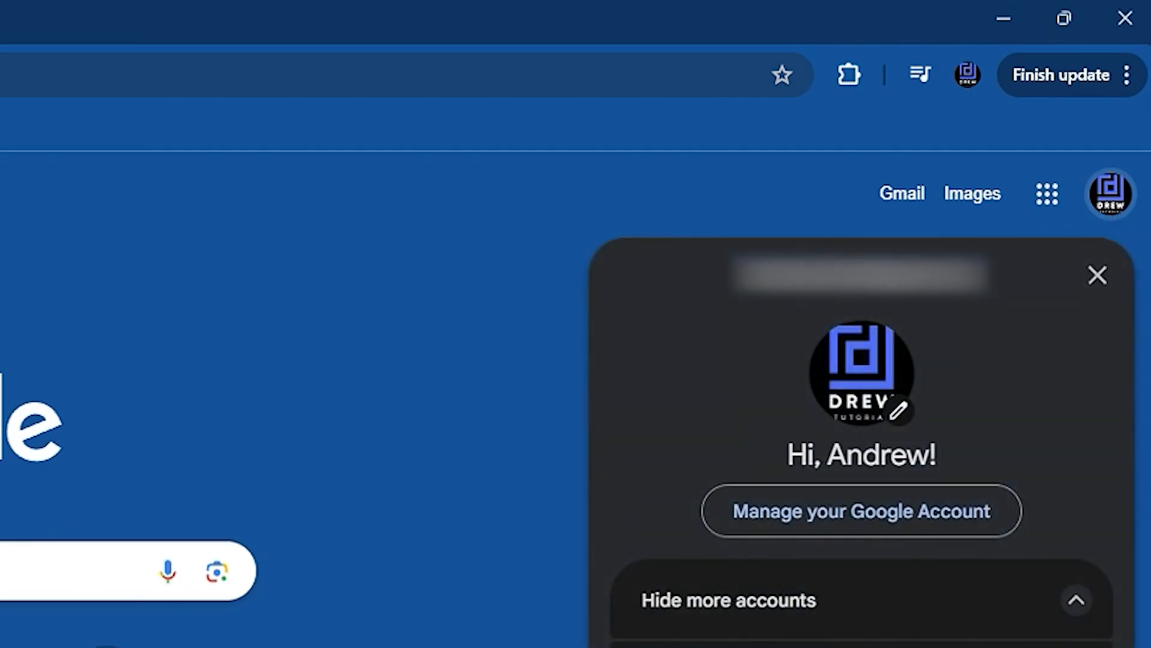
click(1097, 274)
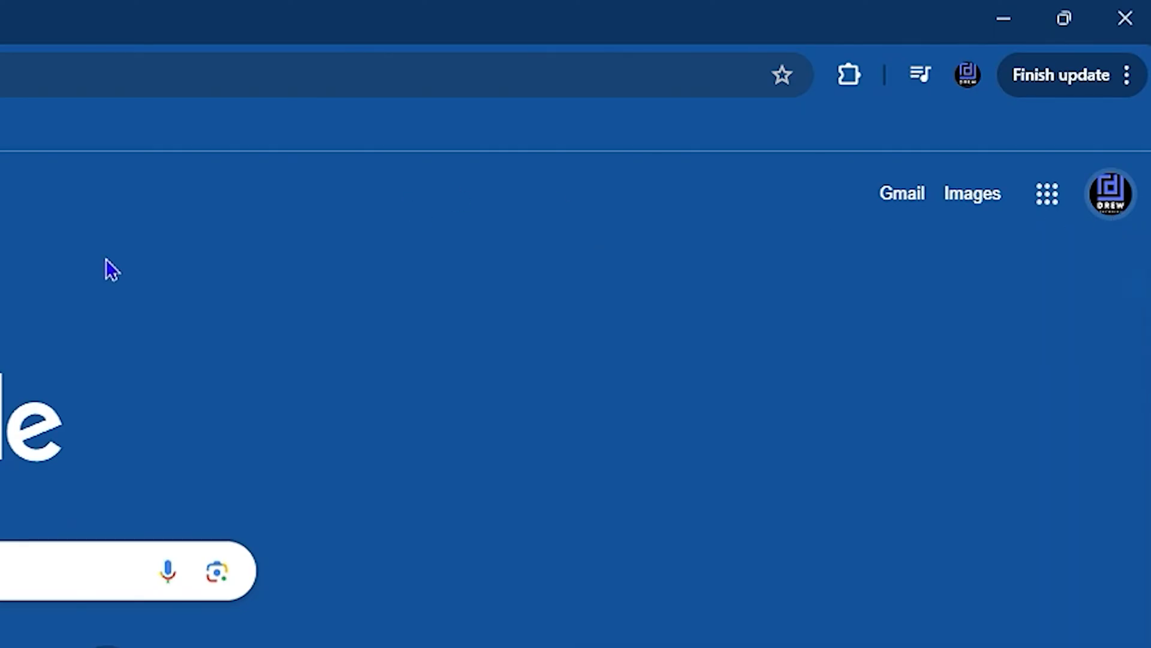
mouse_move(892, 202)
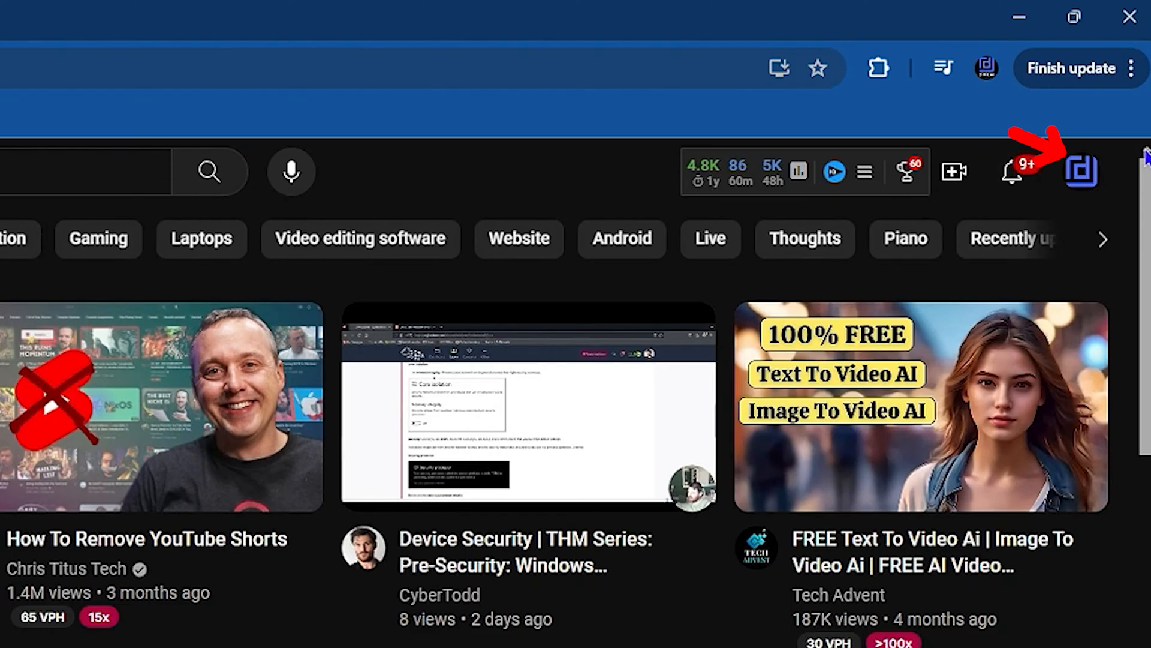
click(1081, 171)
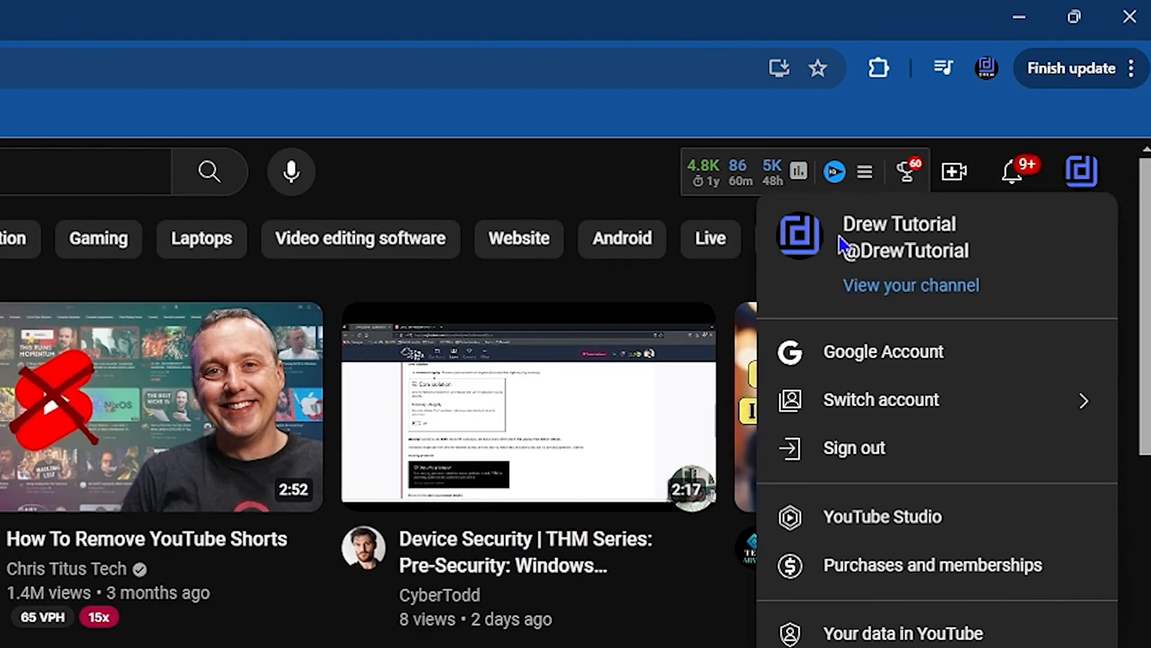
mouse_move(801, 357)
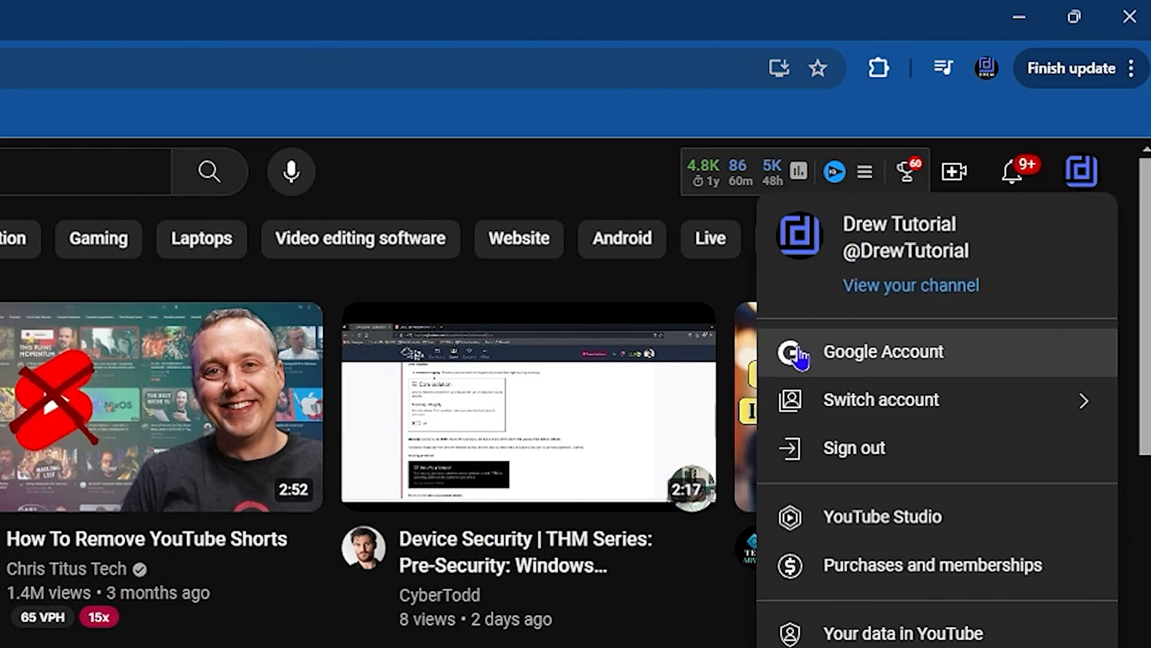
click(547, 174)
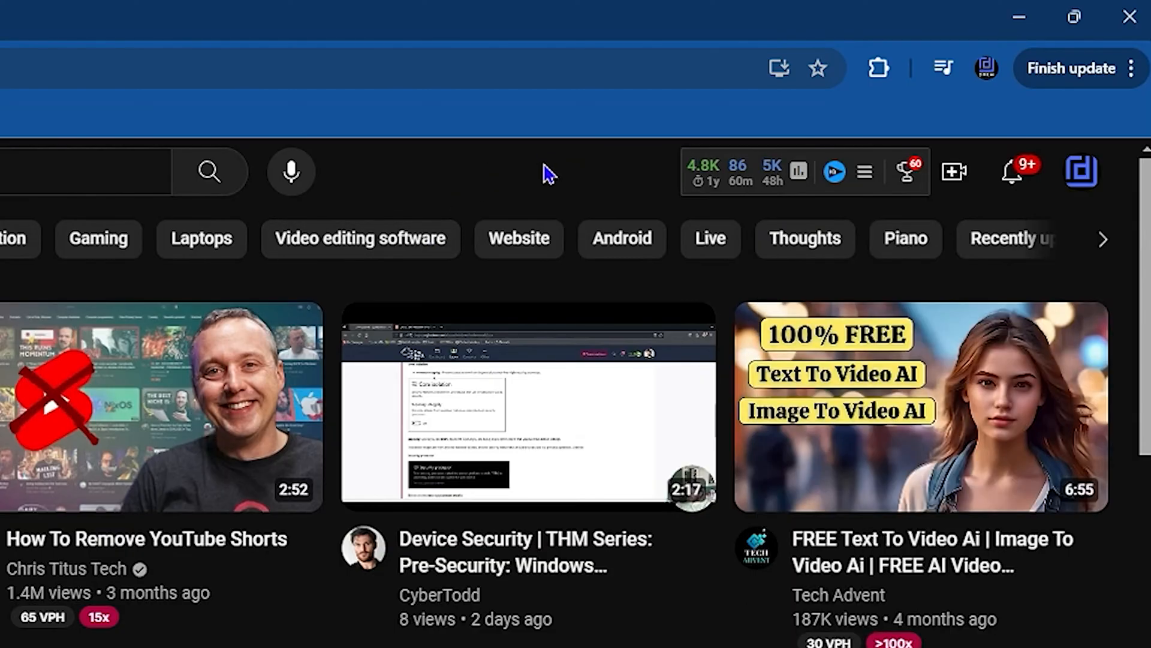
click(738, 171)
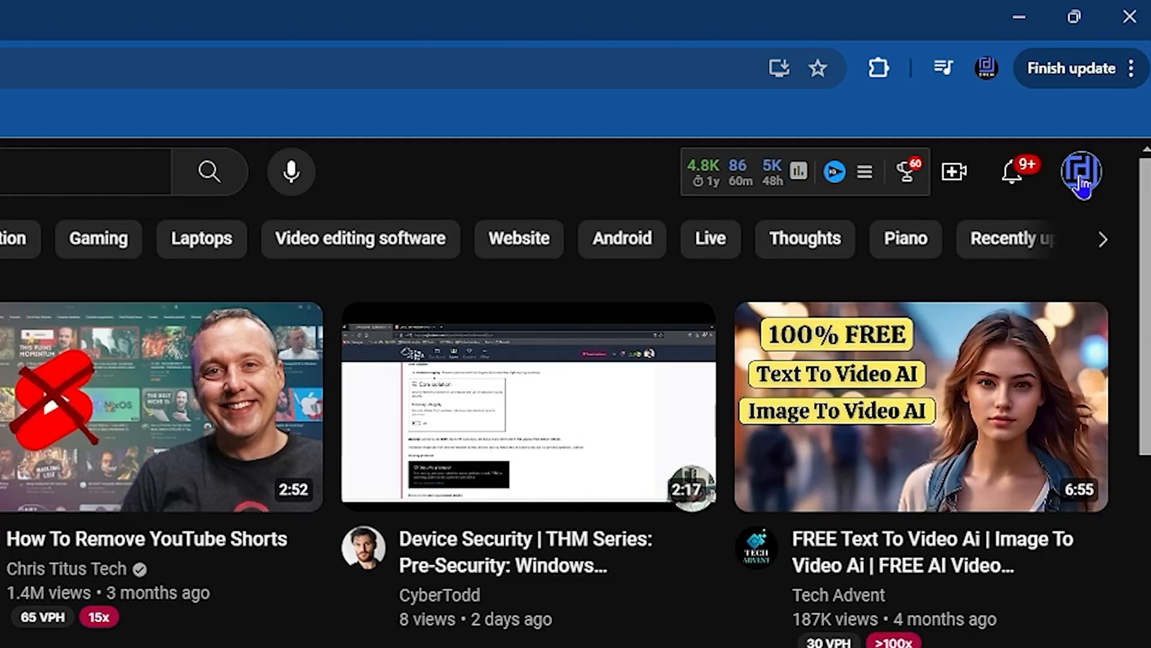
click(1080, 172)
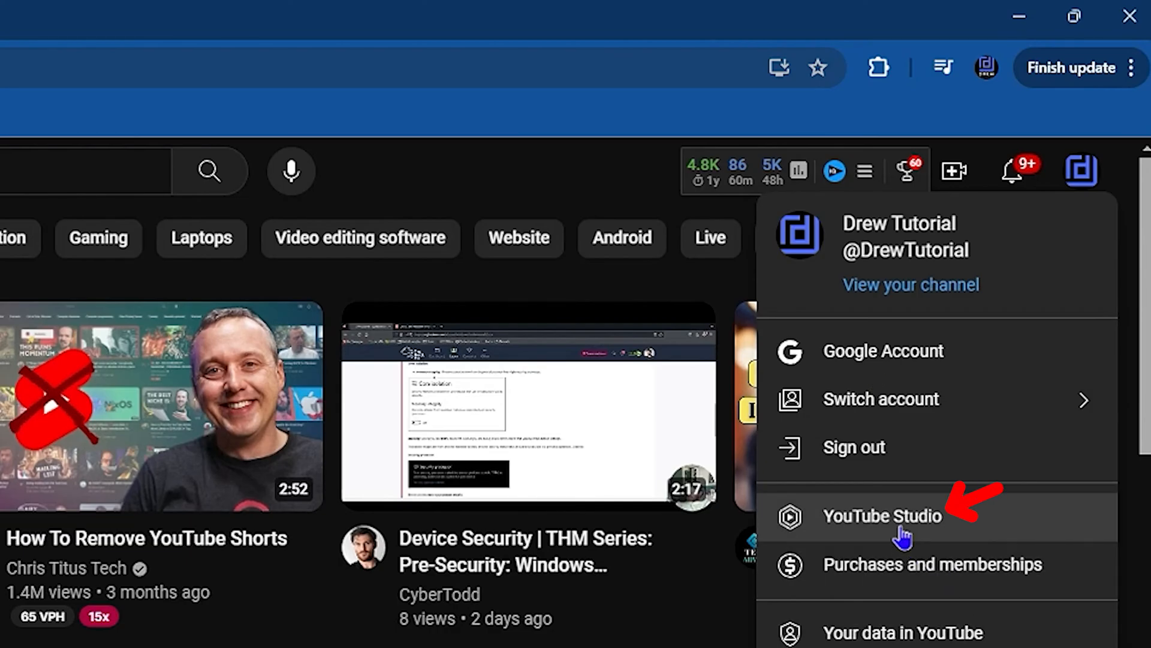
mouse_move(885, 525)
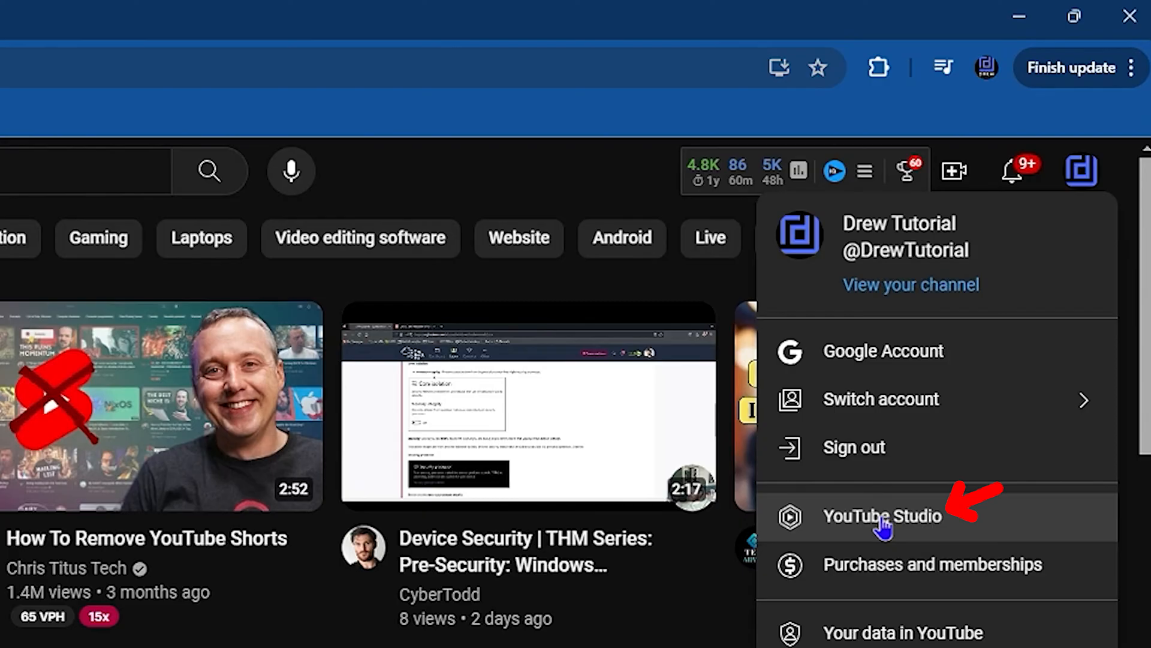
click(880, 516)
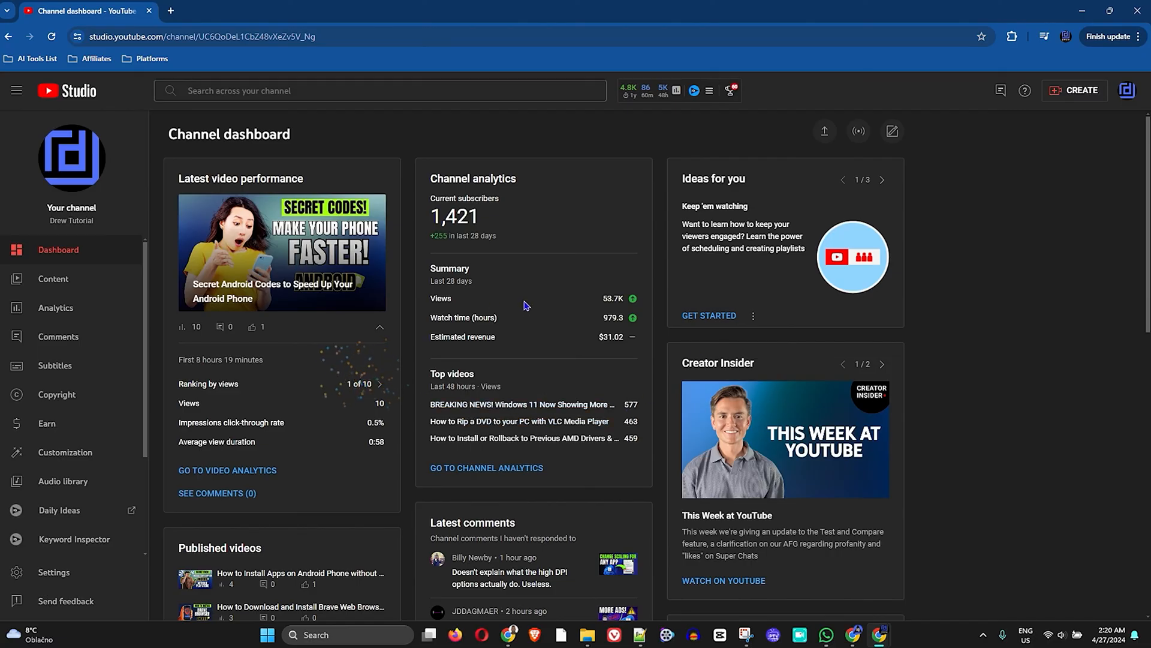
Step: Scroll the Channel dashboard down to published videos, latest comments, latest post and recent subscribers
scroll(down, 3)
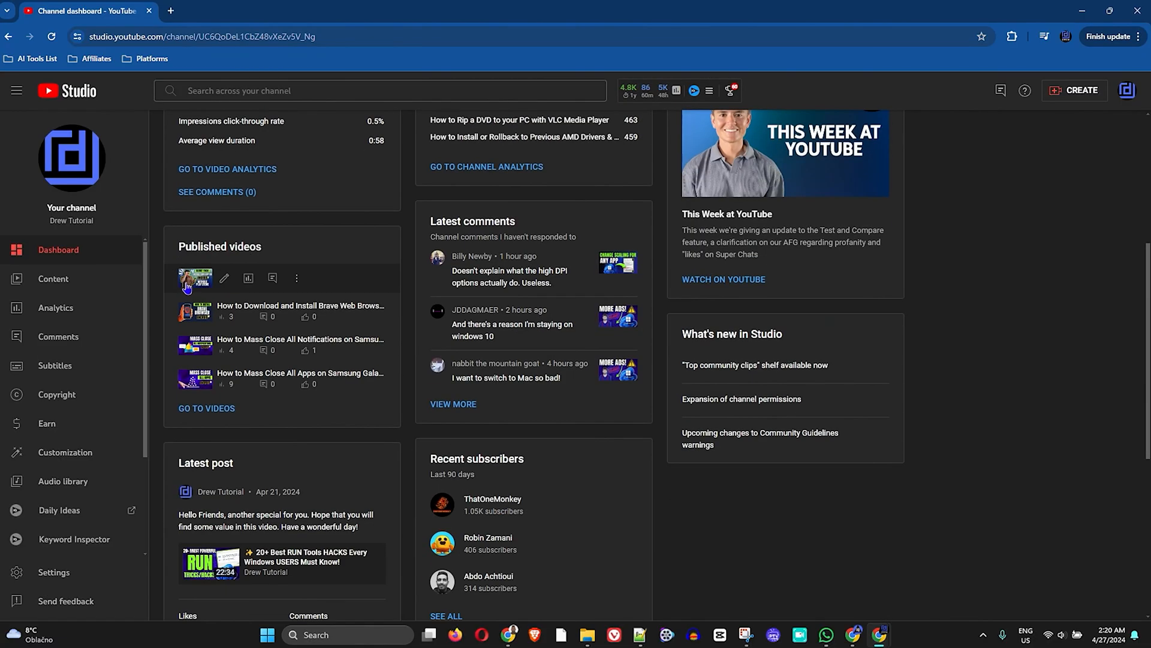